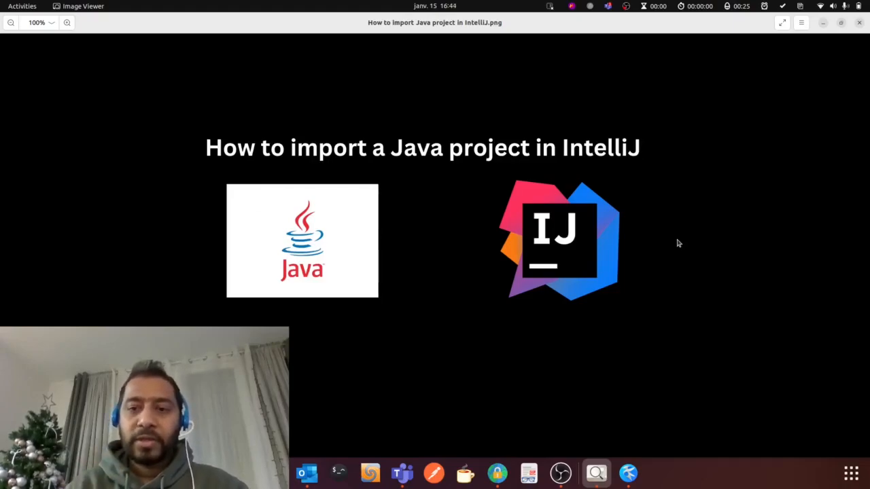
pyautogui.moveTo(398, 198)
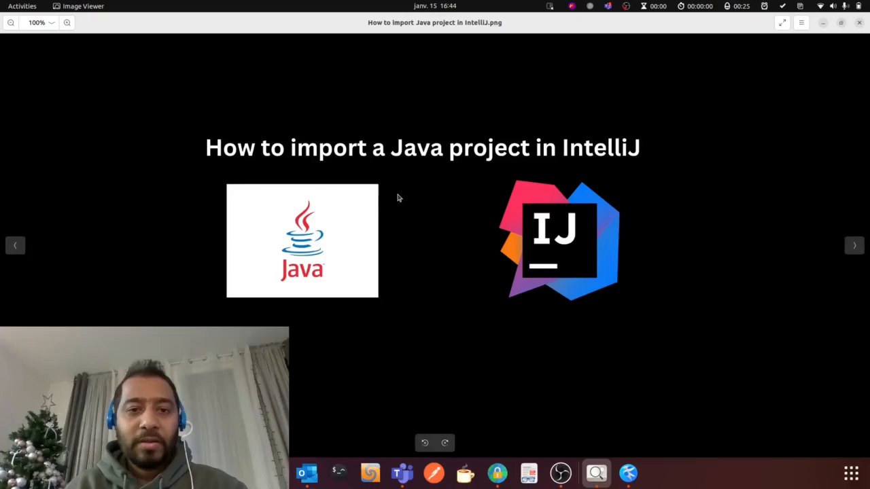
pyautogui.moveTo(358, 424)
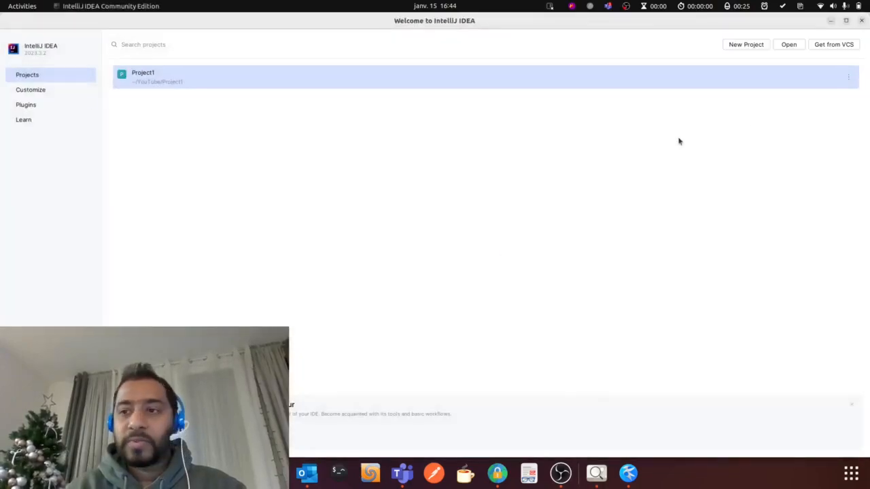
pyautogui.moveTo(810, 79)
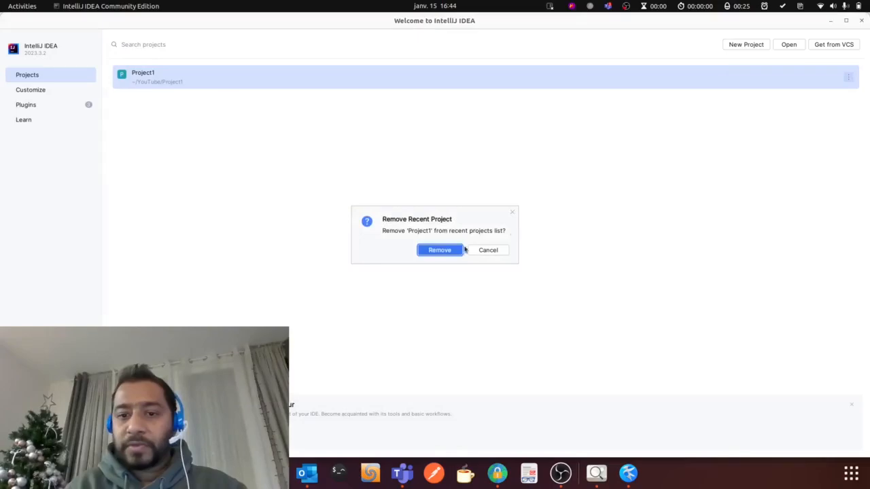
# - Confirm removing Project1 from the recent projects list
pyautogui.click(438, 250)
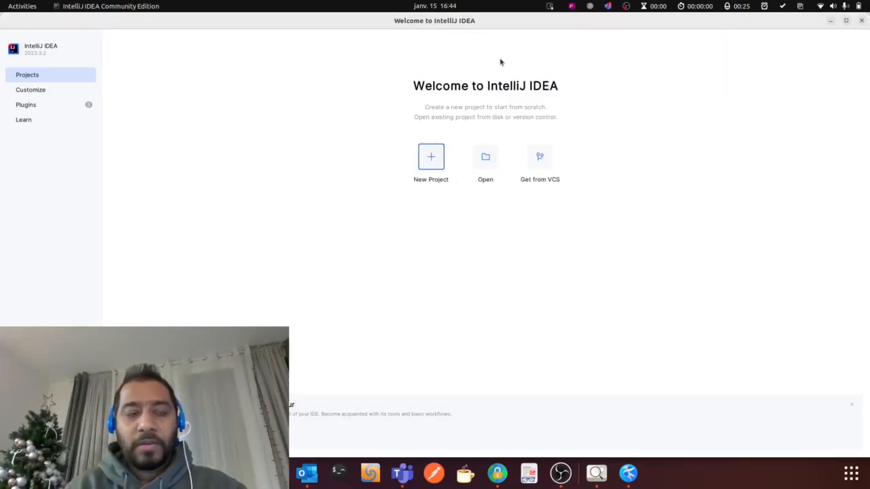
pyautogui.moveTo(456, 87)
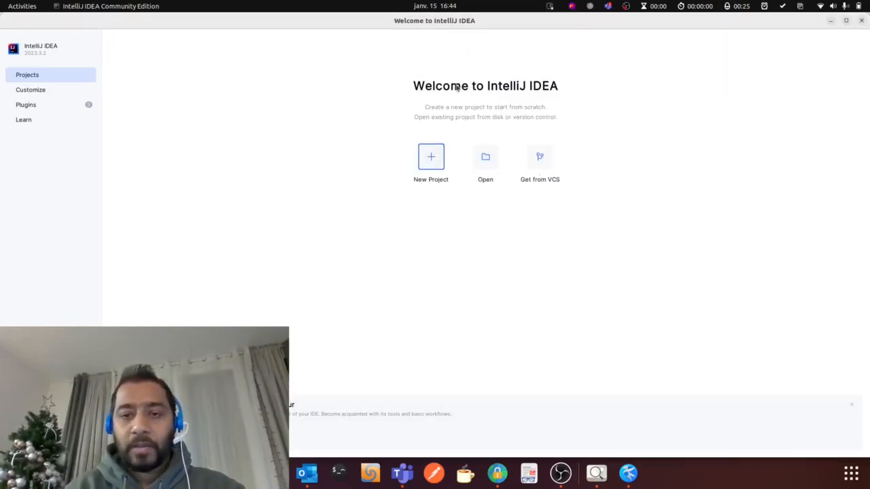
pyautogui.moveTo(609, 247)
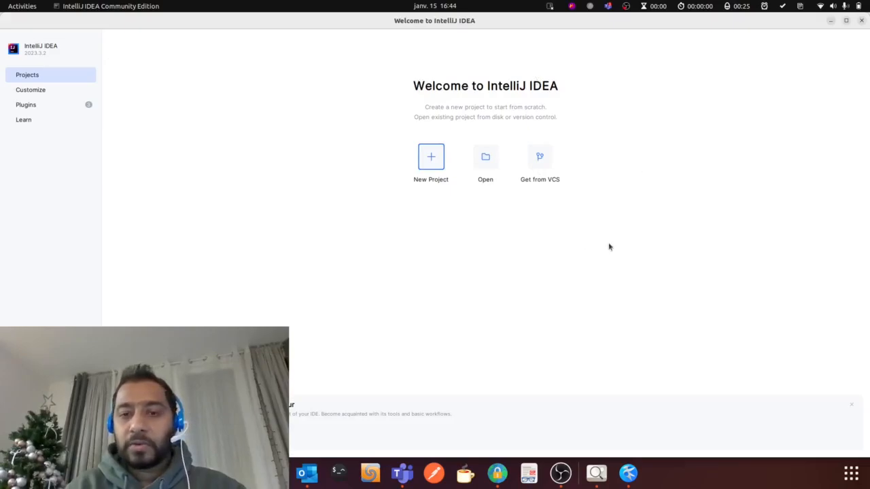
pyautogui.moveTo(521, 239)
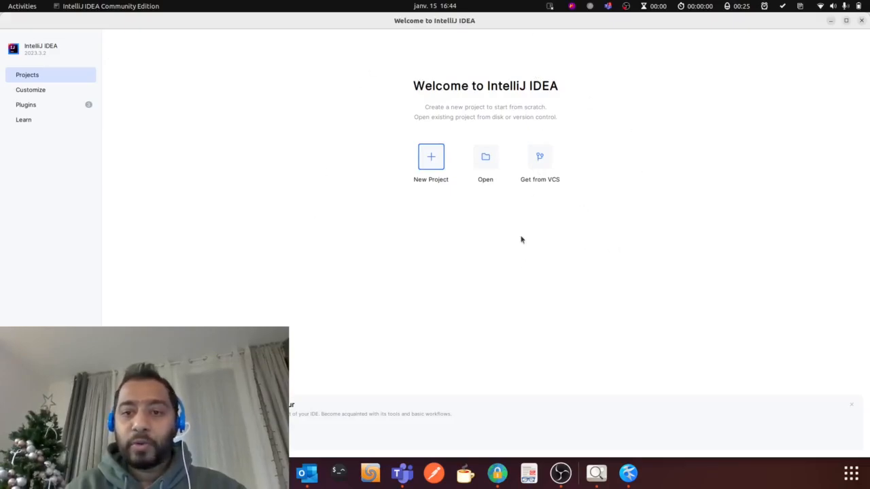
pyautogui.moveTo(609, 76)
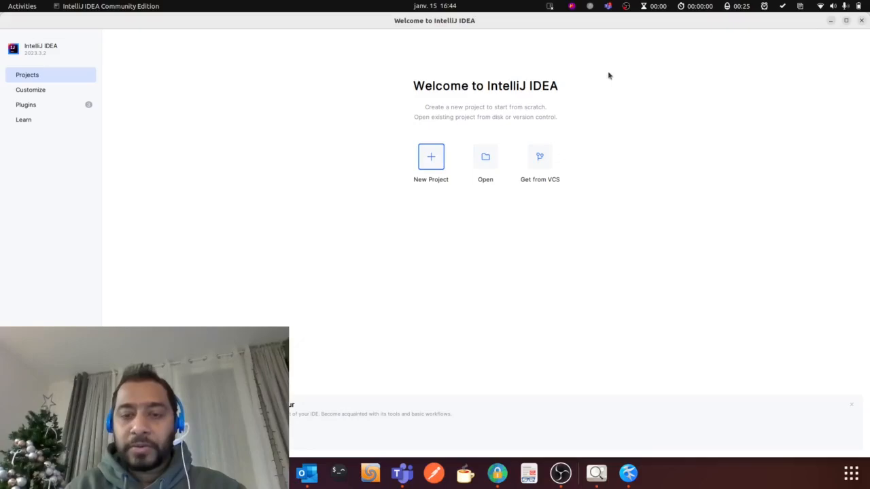
pyautogui.moveTo(486, 180)
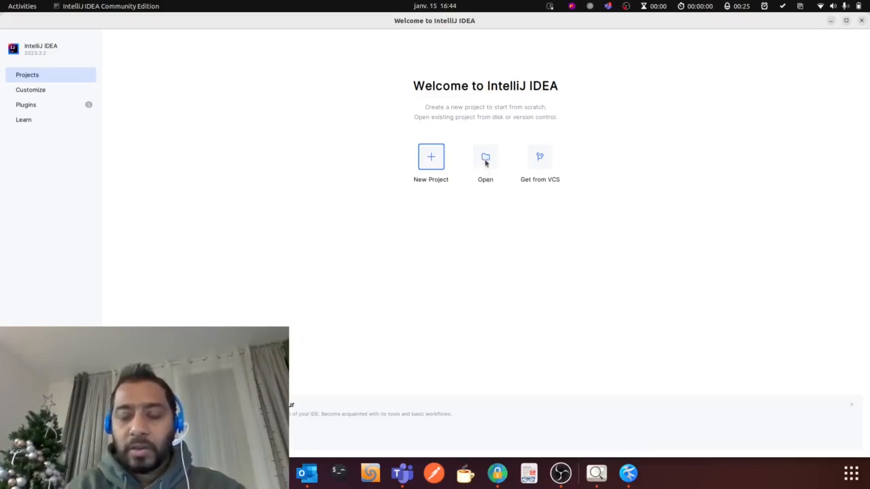
# - Choose Project2's pom.xml in the Open File or Project dialog and confirm with OK
pyautogui.click(485, 158)
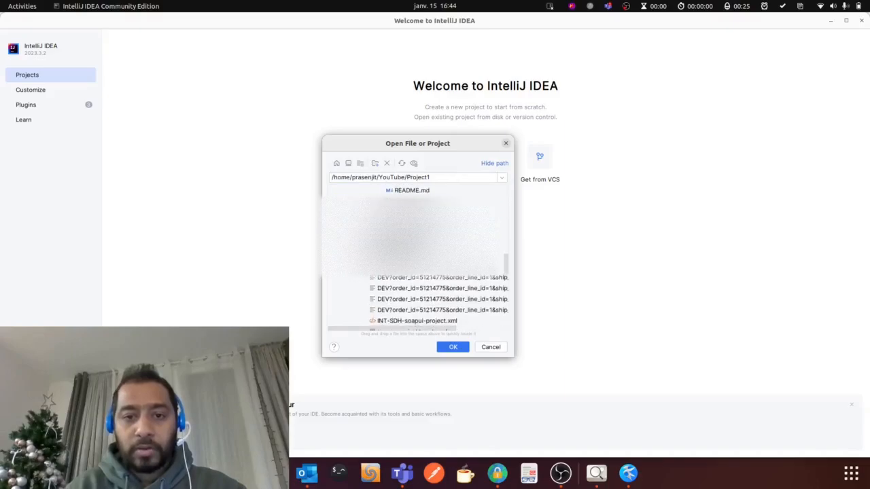
pyautogui.click(373, 191)
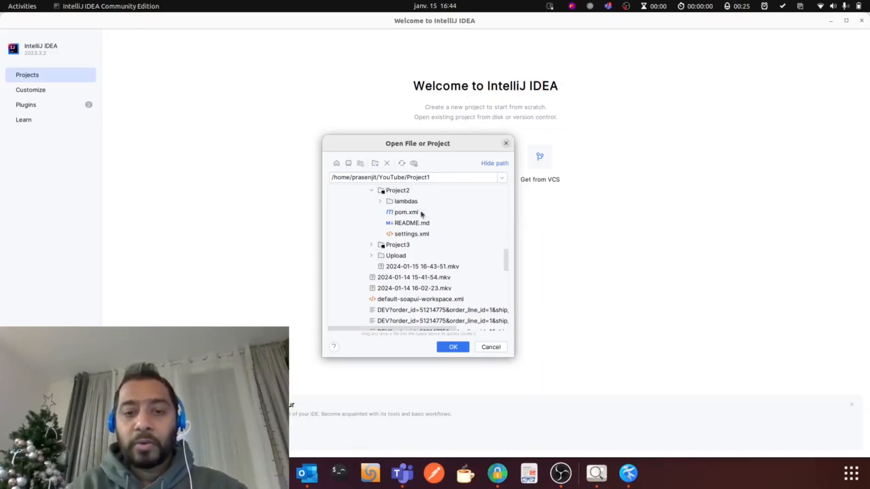
pyautogui.moveTo(408, 212)
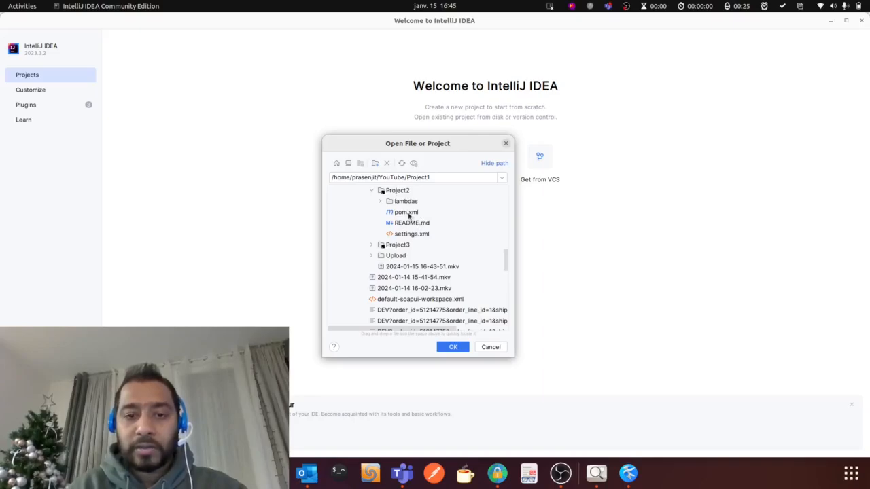
pyautogui.click(405, 212)
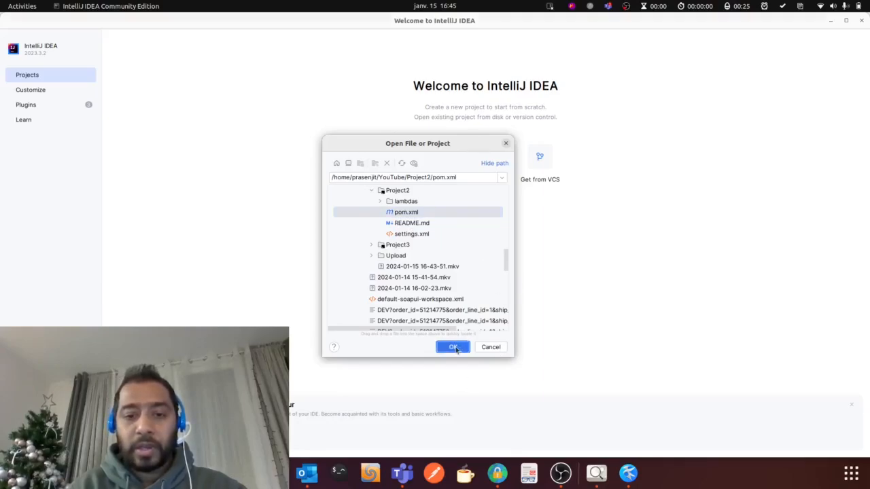
pyautogui.click(454, 348)
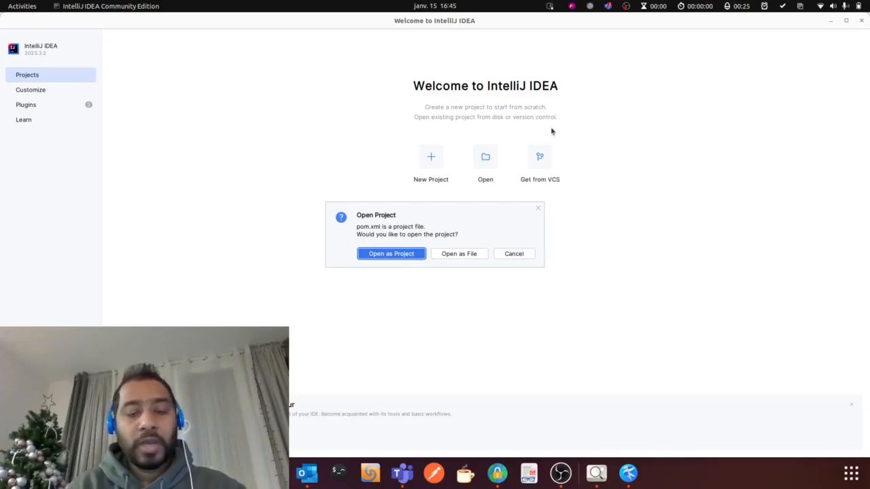
pyautogui.moveTo(432, 234)
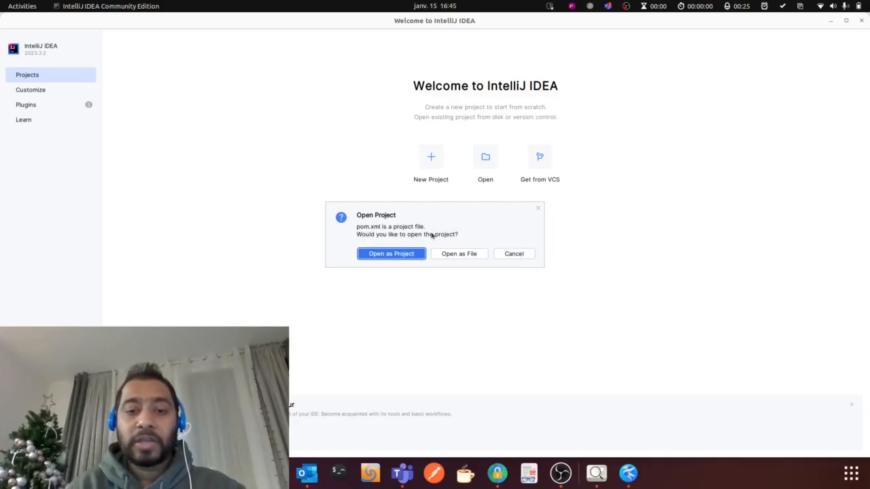
pyautogui.moveTo(397, 269)
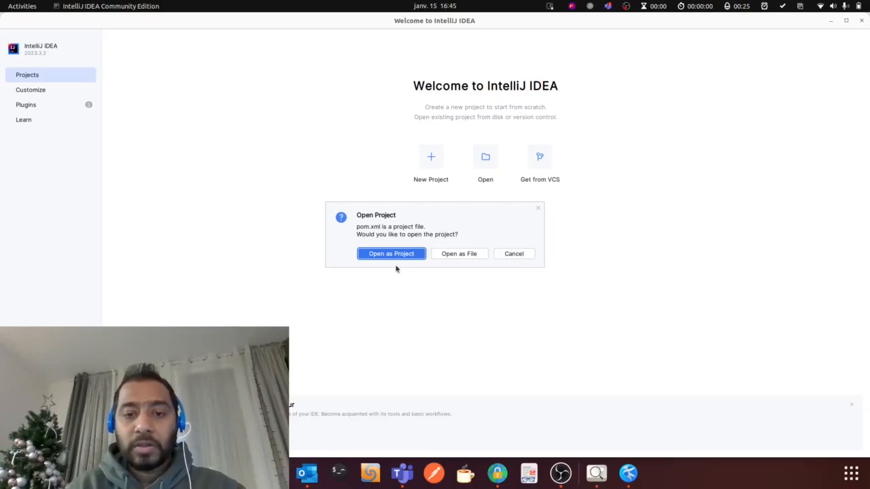
# - Open the pom.xml as a full project via Open as Project
pyautogui.click(392, 254)
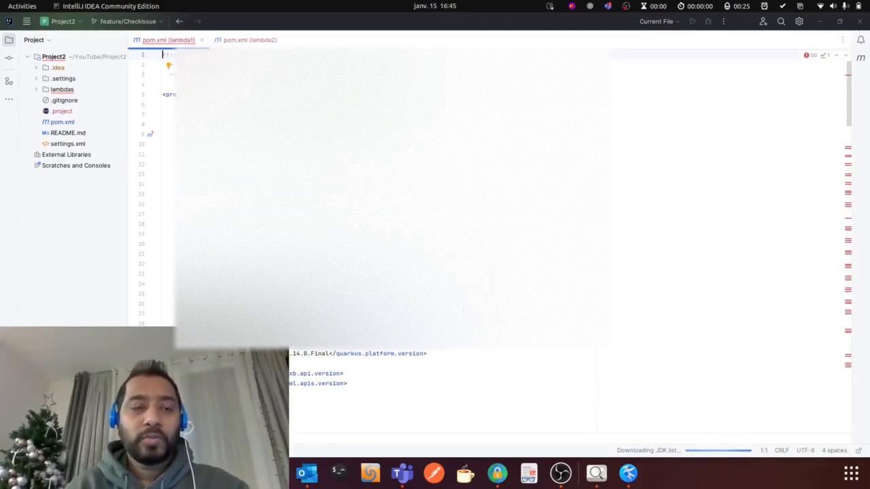
# - Expand the lambdas folder and its lambda1 and lambda2 modules in the project tree
pyautogui.click(63, 89)
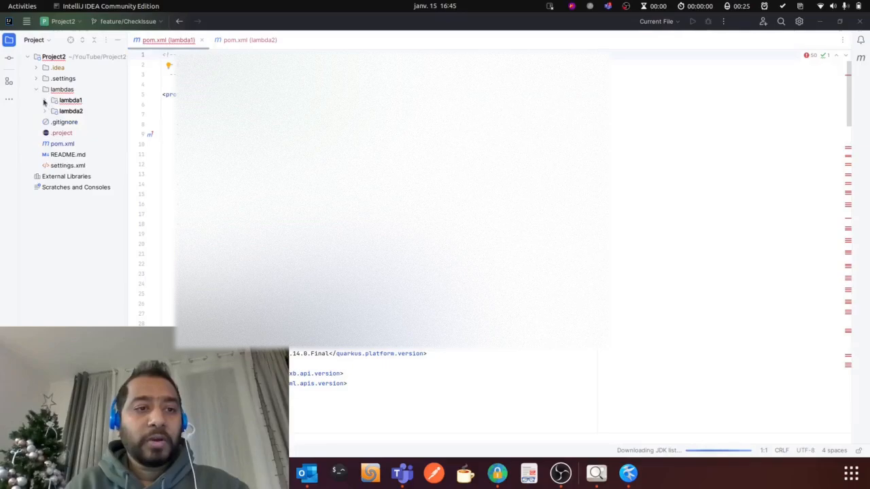
pyautogui.click(54, 100)
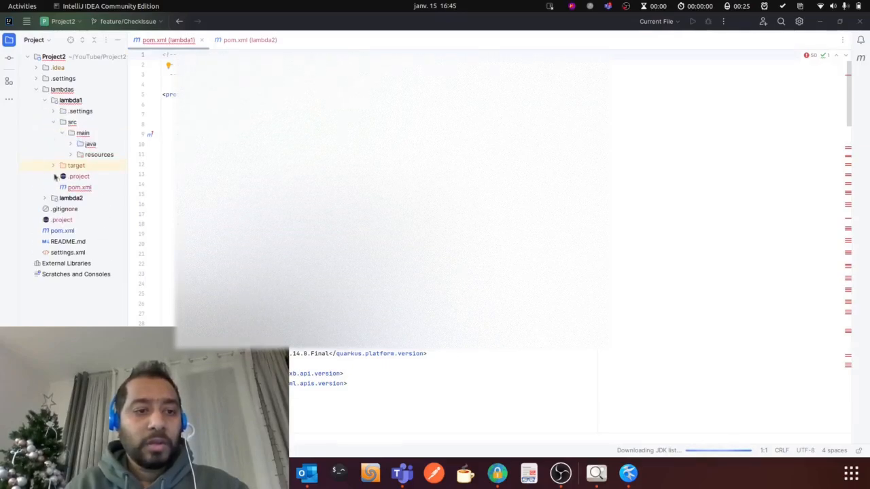
pyautogui.click(45, 198)
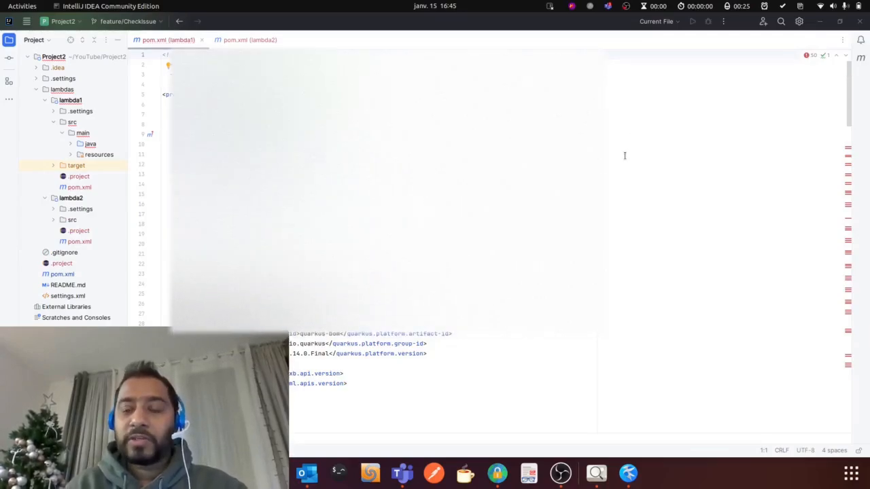
pyautogui.moveTo(560, 473)
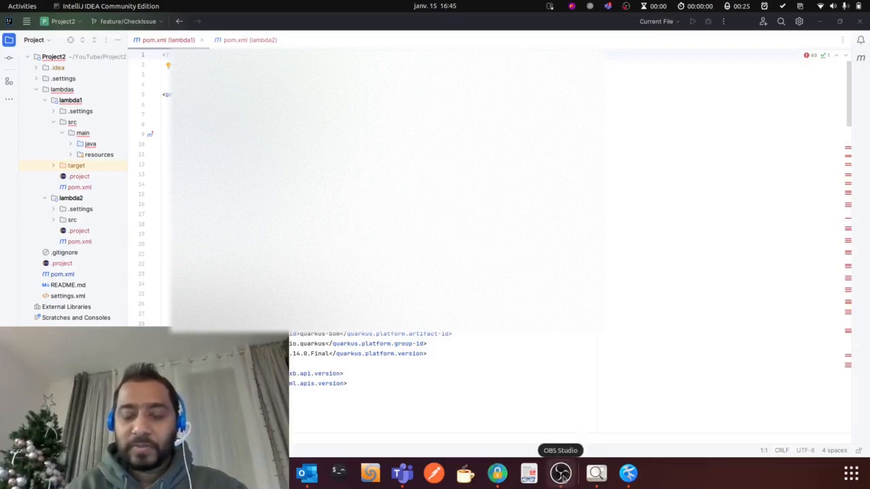